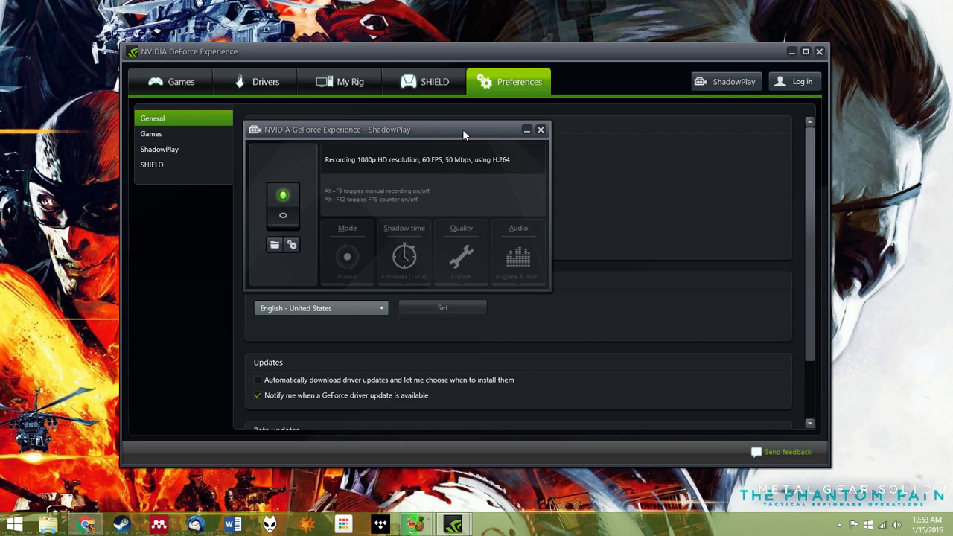
pyautogui.moveTo(914, 396)
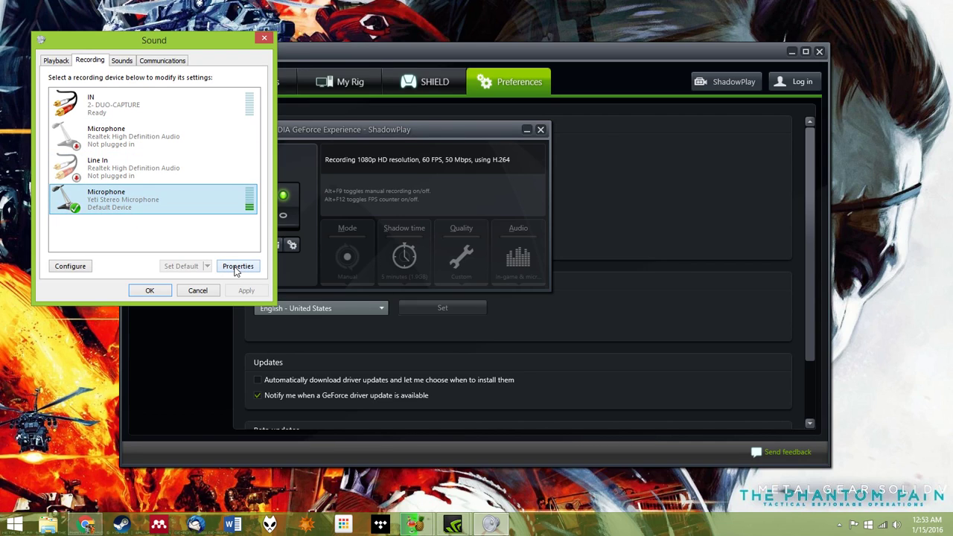
# Set the Yeti microphone's default format to 2 channel, 16 bit, 44100 Hz in Advanced properties.
pyautogui.click(238, 265)
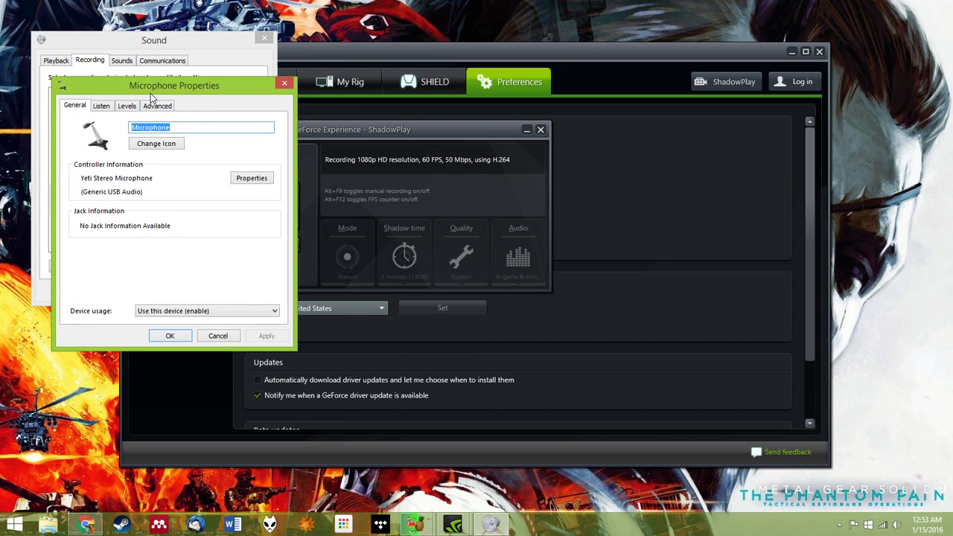
pyautogui.click(158, 104)
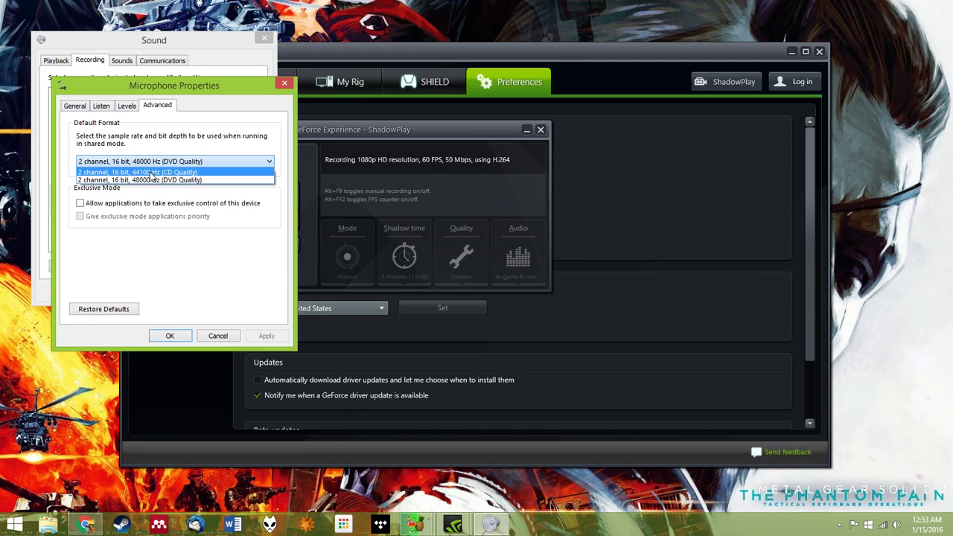
pyautogui.click(137, 173)
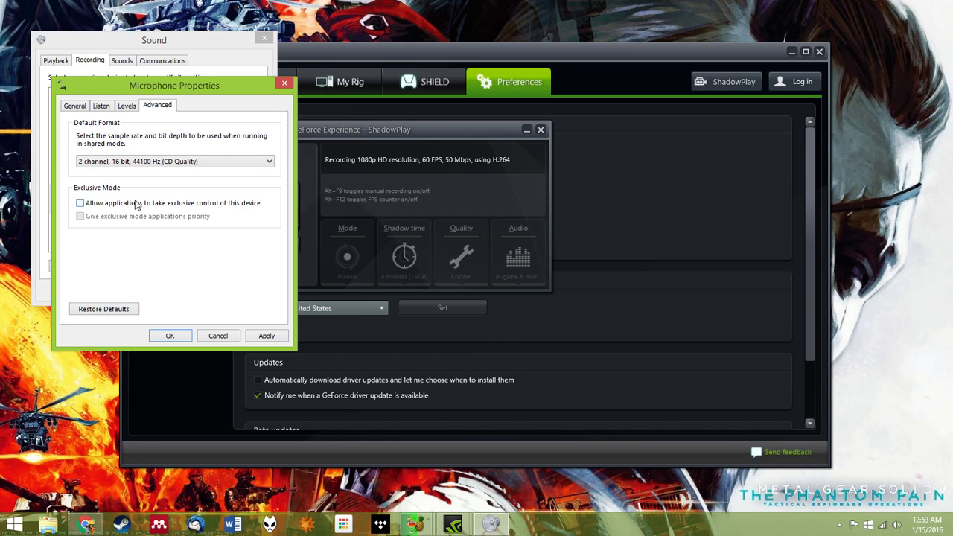
# Leave 'Allow applications to take exclusive control' unticked with the 2 channel, 16 bit, 48000 Hz format.
pyautogui.click(80, 203)
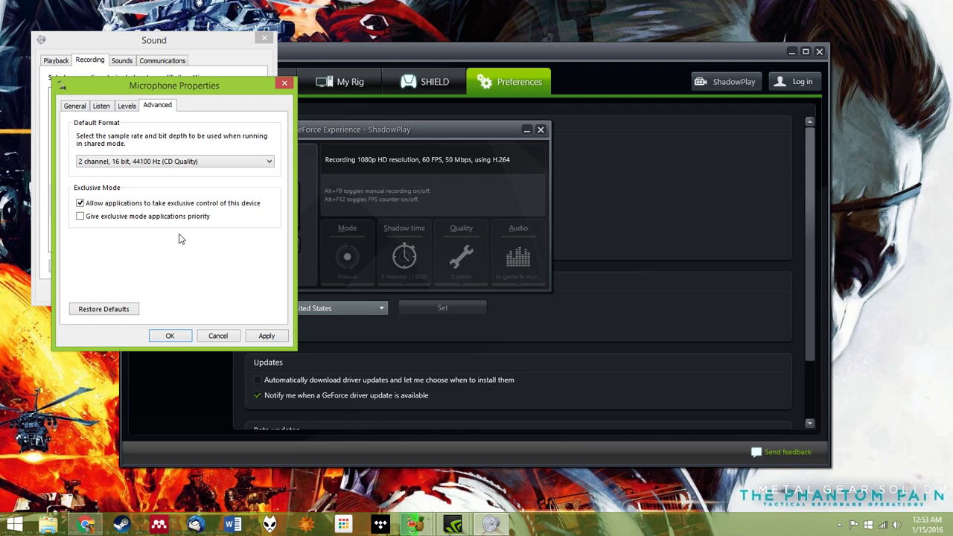
pyautogui.moveTo(164, 179)
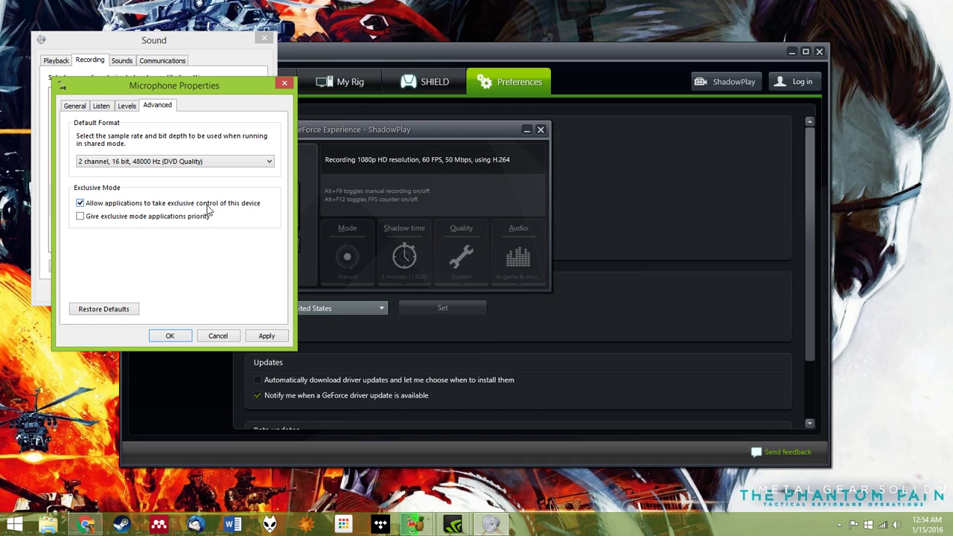
pyautogui.click(80, 202)
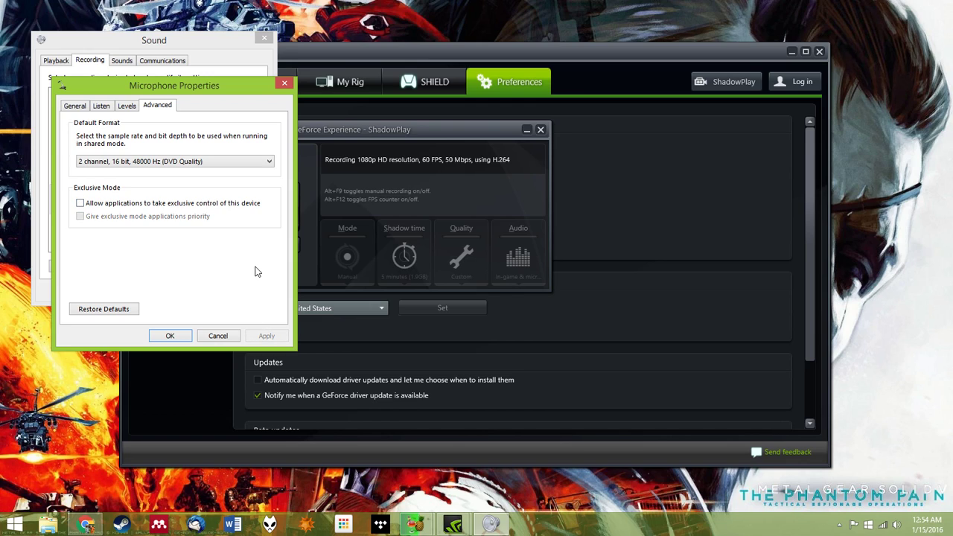
pyautogui.moveTo(170, 337)
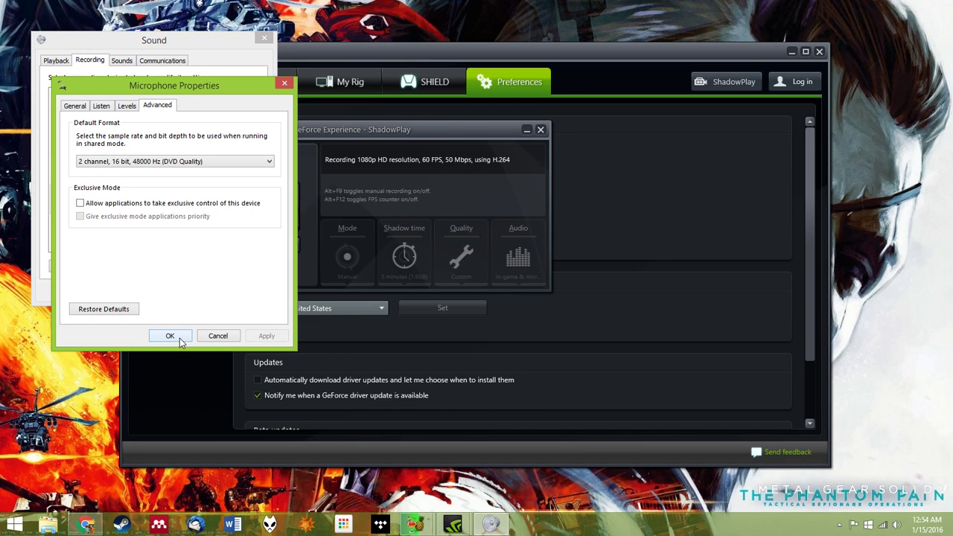